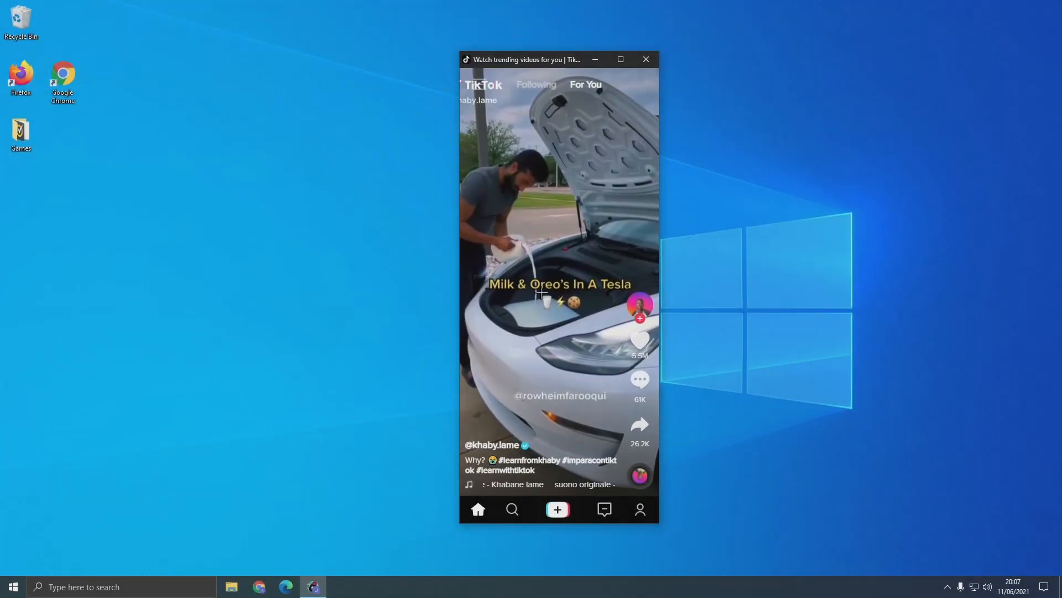
- Switch from TikTok Desktop to Google Chrome via its taskbar icon
left_click(285, 587)
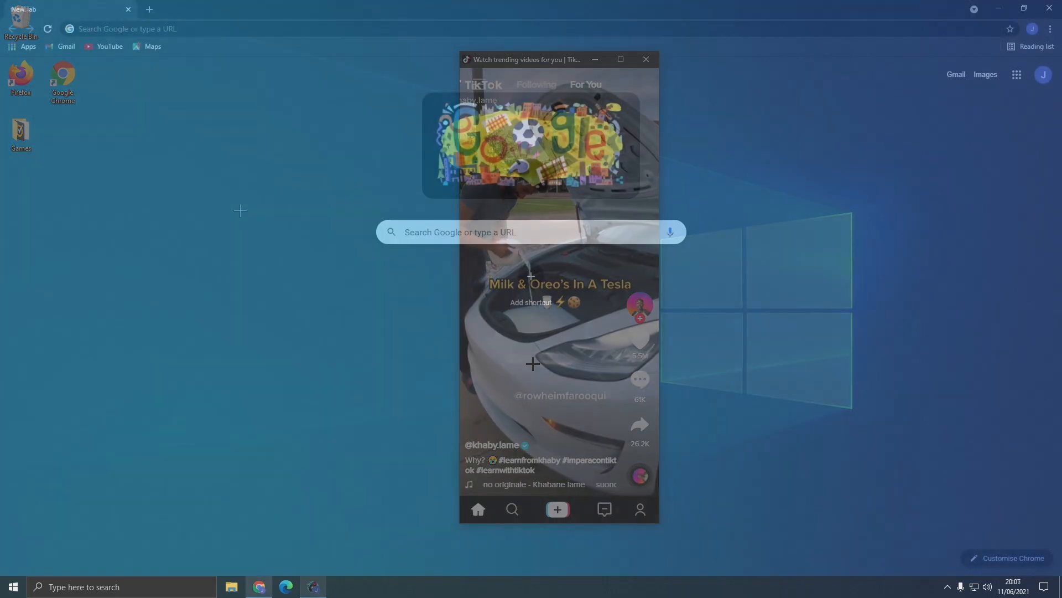
- Rerun the 'google chrome web store' search and open the Chrome Web Store result
left_click(644, 59)
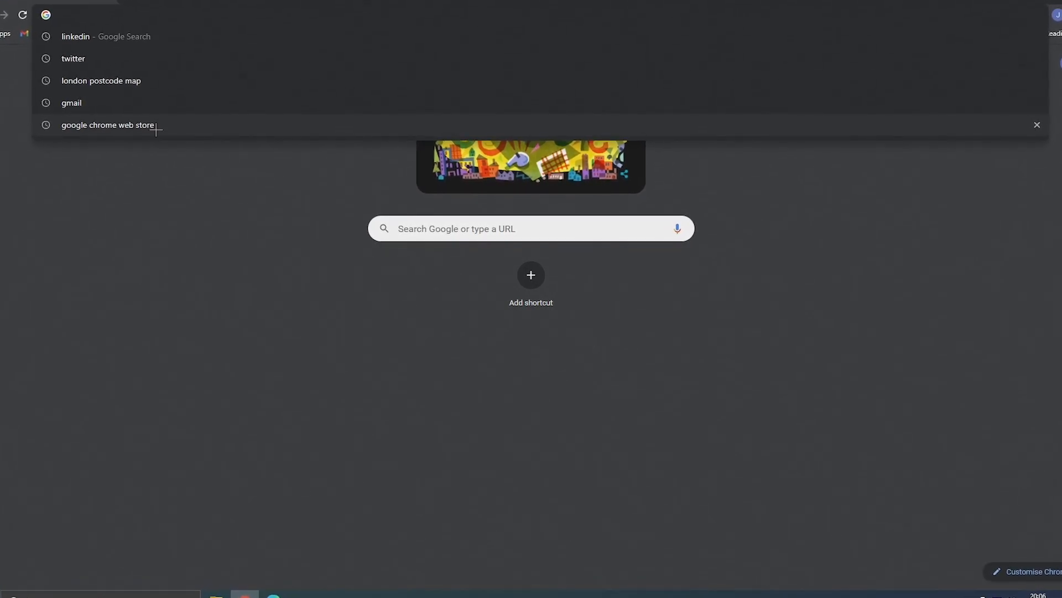
left_click(107, 124)
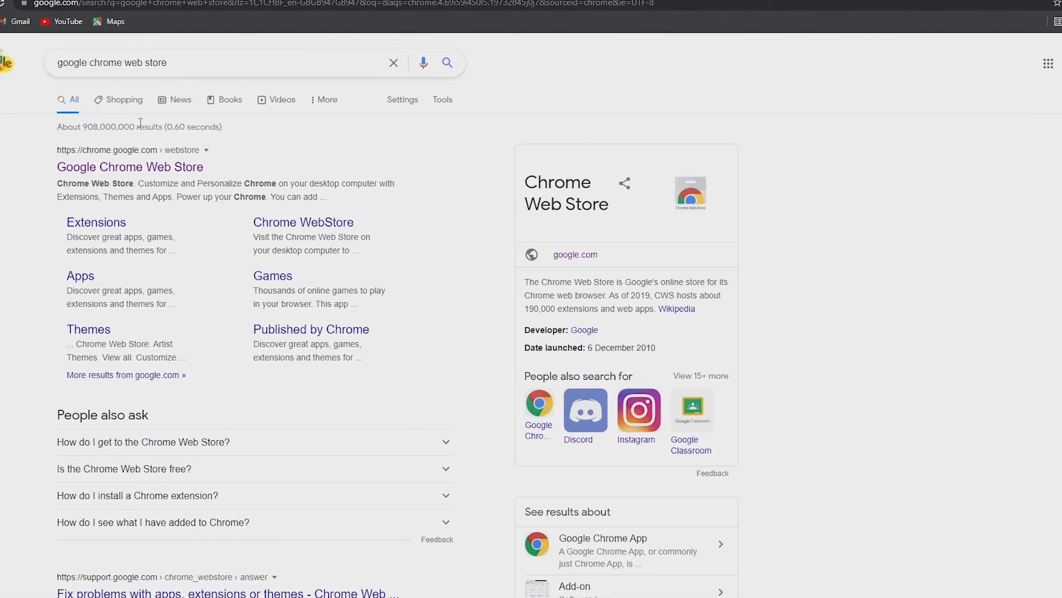
left_click(130, 167)
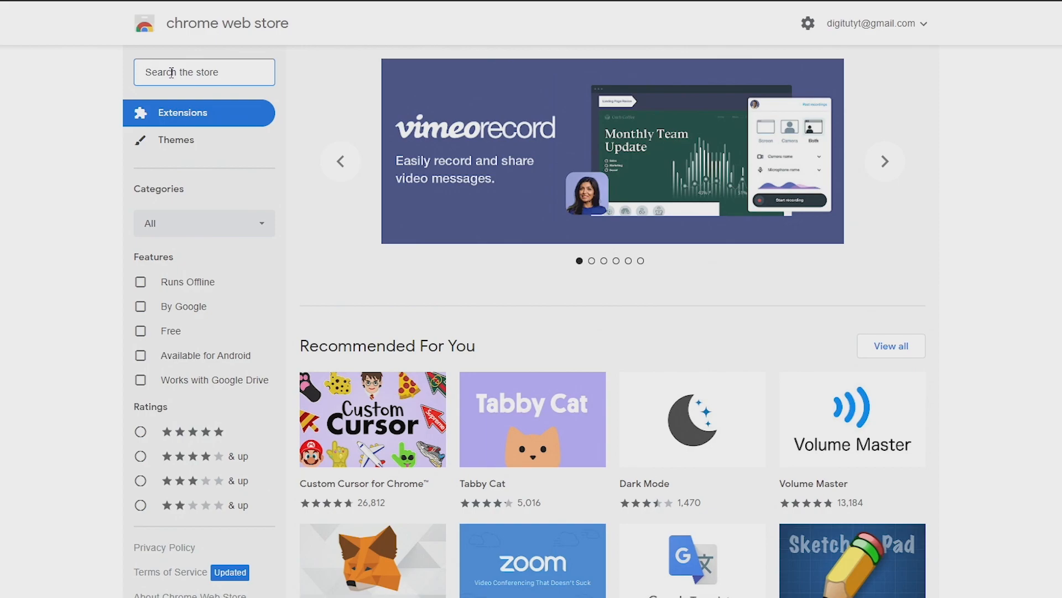
- Search the Chrome Web Store for 'tiktok'
type("tiktok")
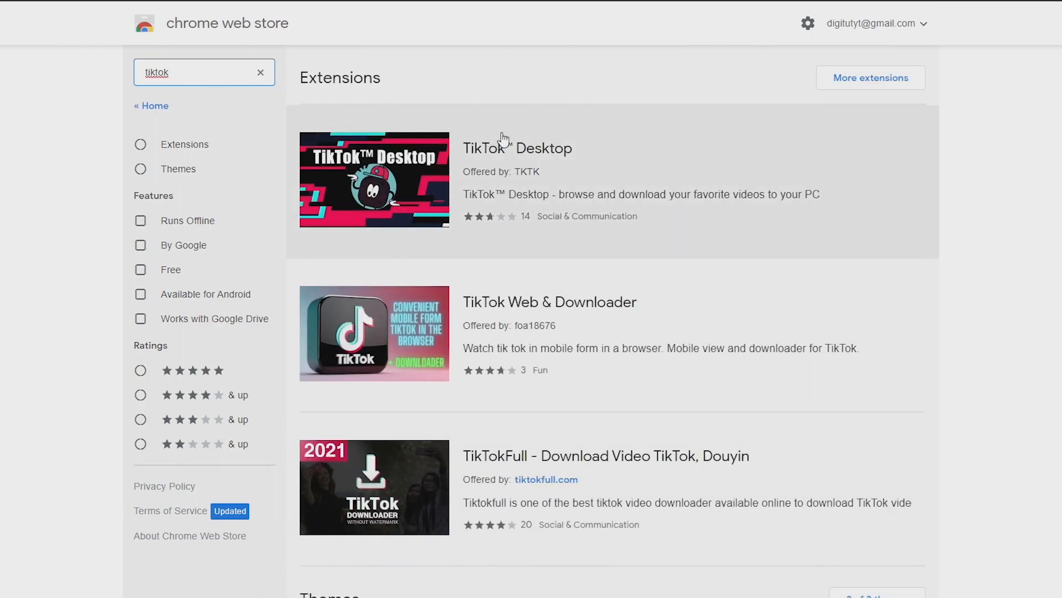
mouse_move(612, 154)
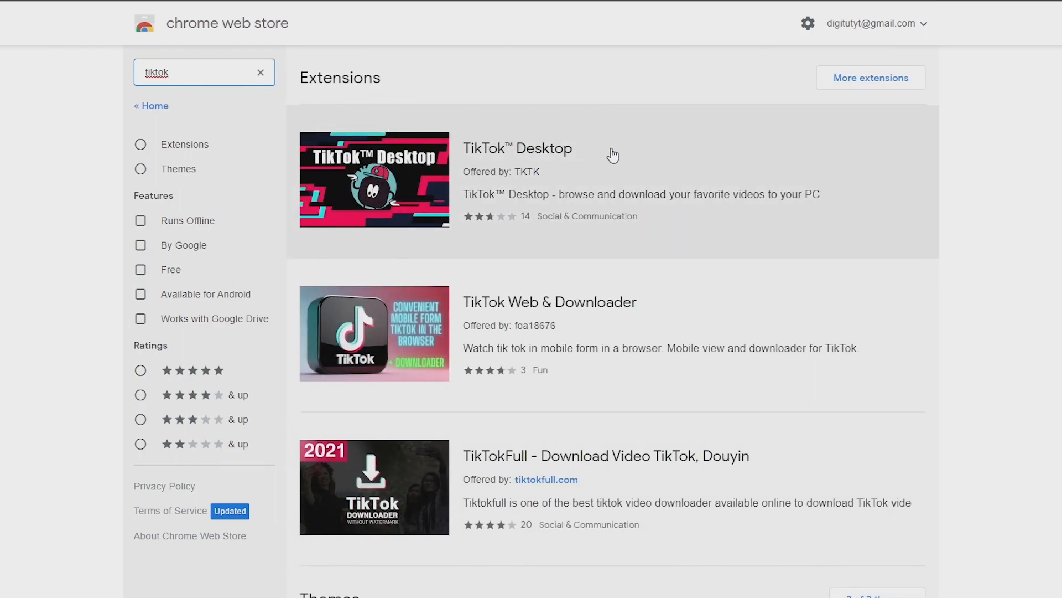
- Add the TikTok Desktop extension to Chrome from its store listing
left_click(516, 149)
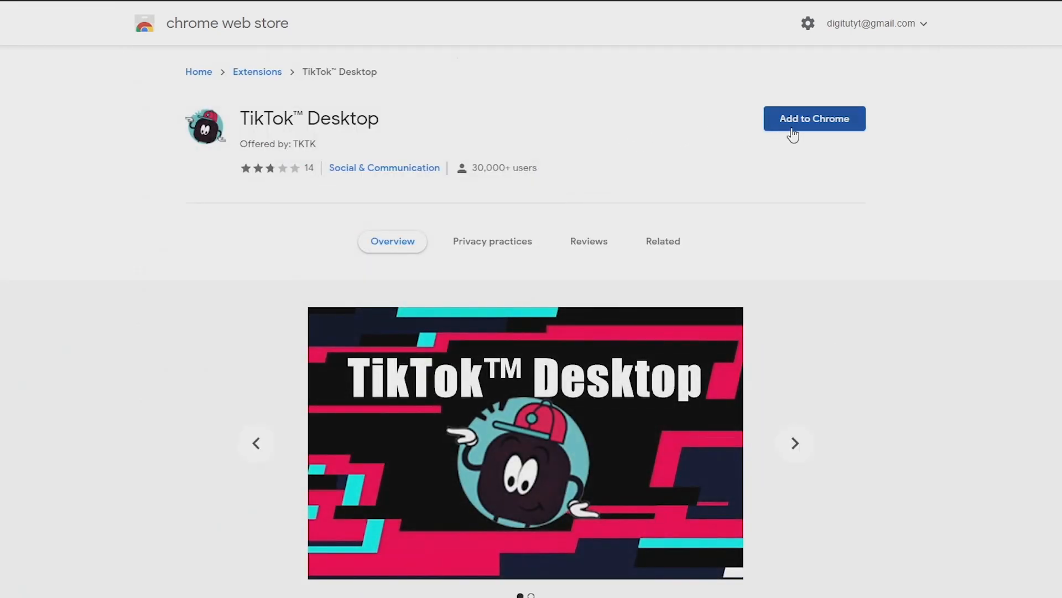
left_click(814, 118)
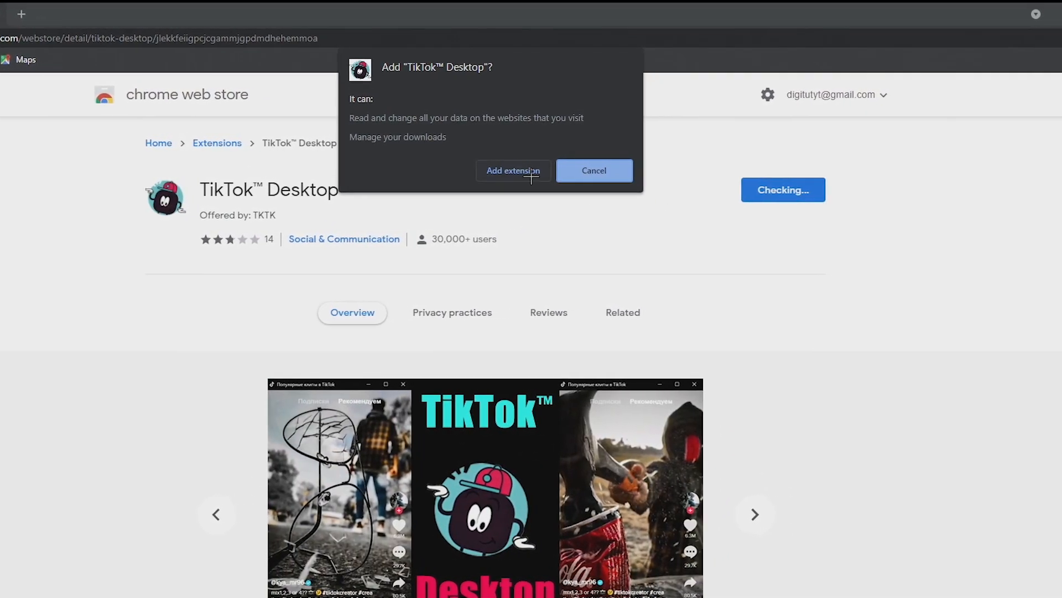
left_click(513, 170)
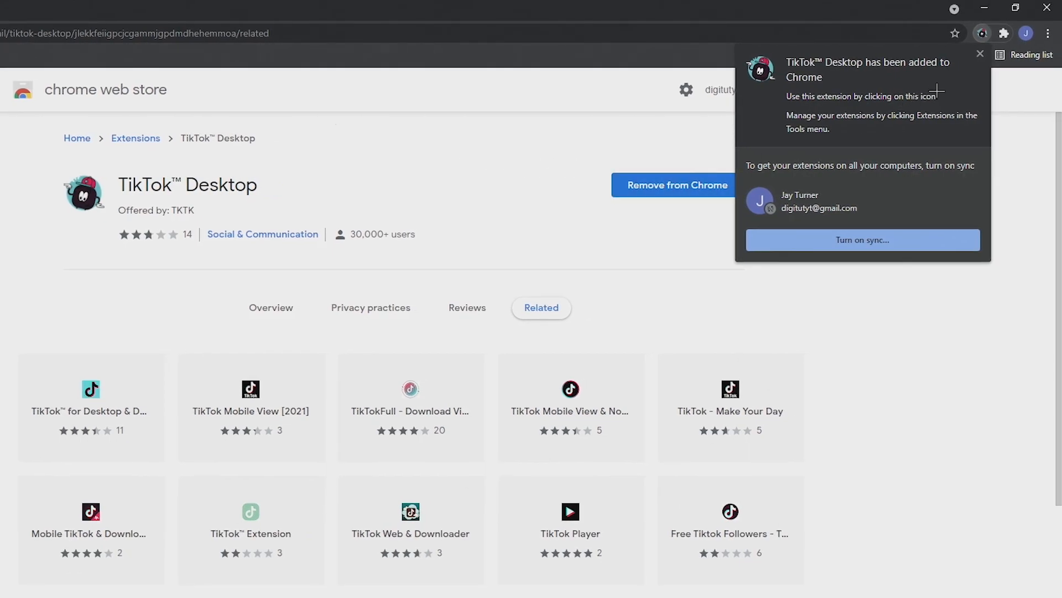
- Dismiss the extension-added notice and launch TikTok Desktop from the toolbar
left_click(980, 54)
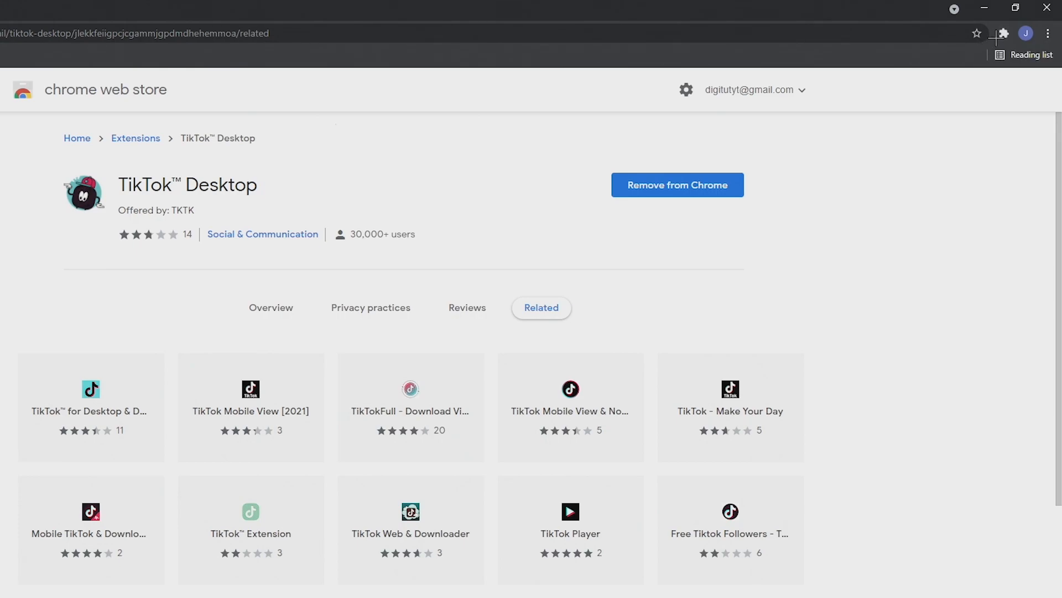
left_click(1005, 33)
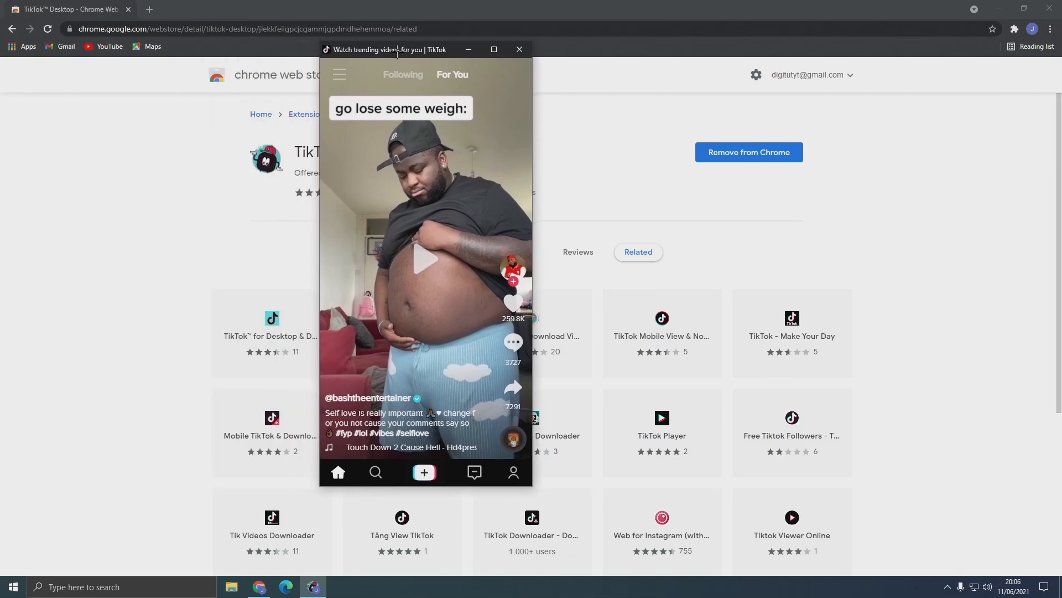
left_click(519, 49)
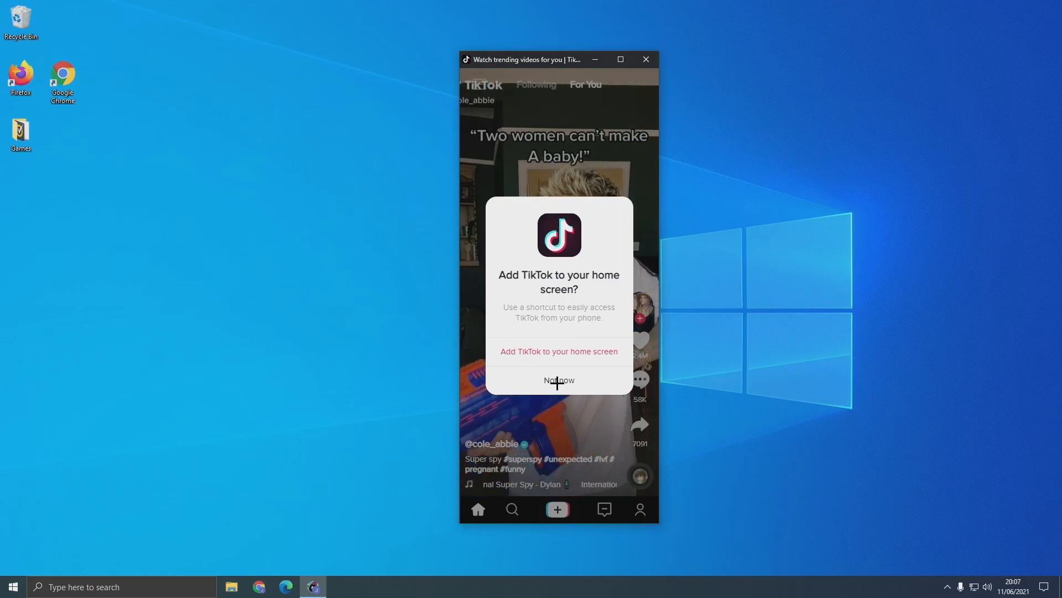
- Choose Not now on the 'Add TikTok to your home screen?' prompt
left_click(559, 380)
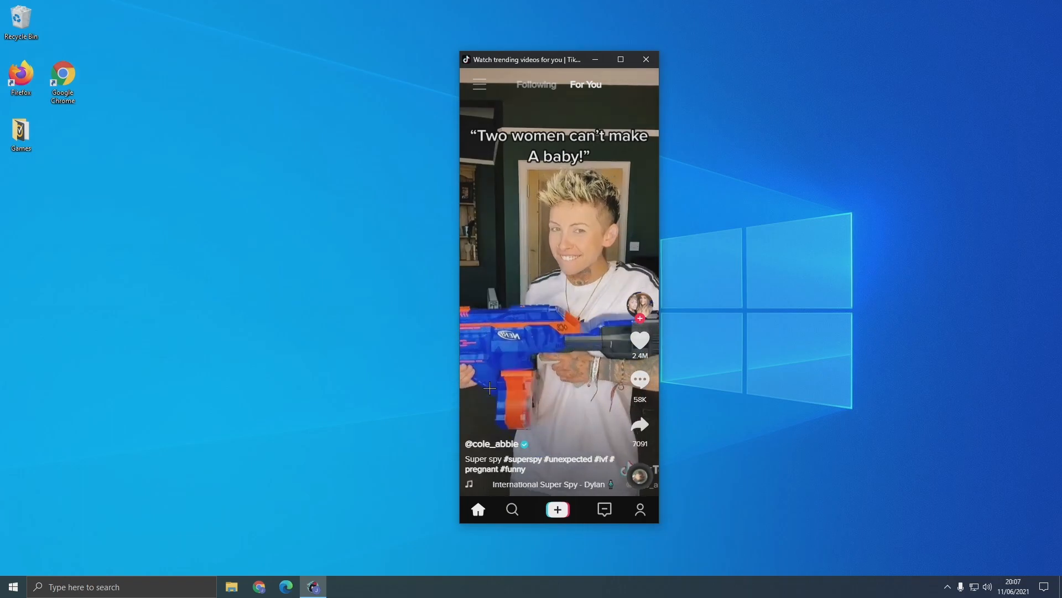